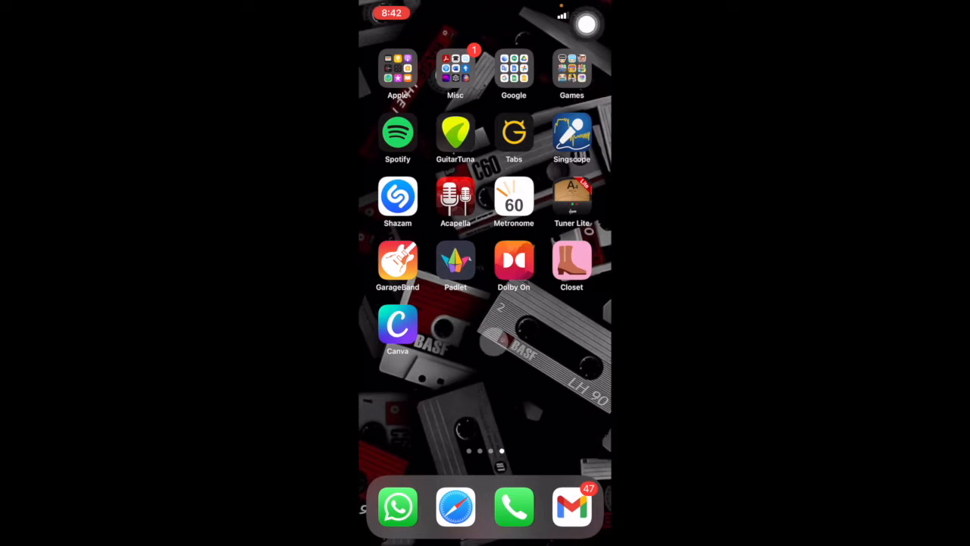
Launch Canva and create a blank Facebook Post from the Social media category
left_click(397, 325)
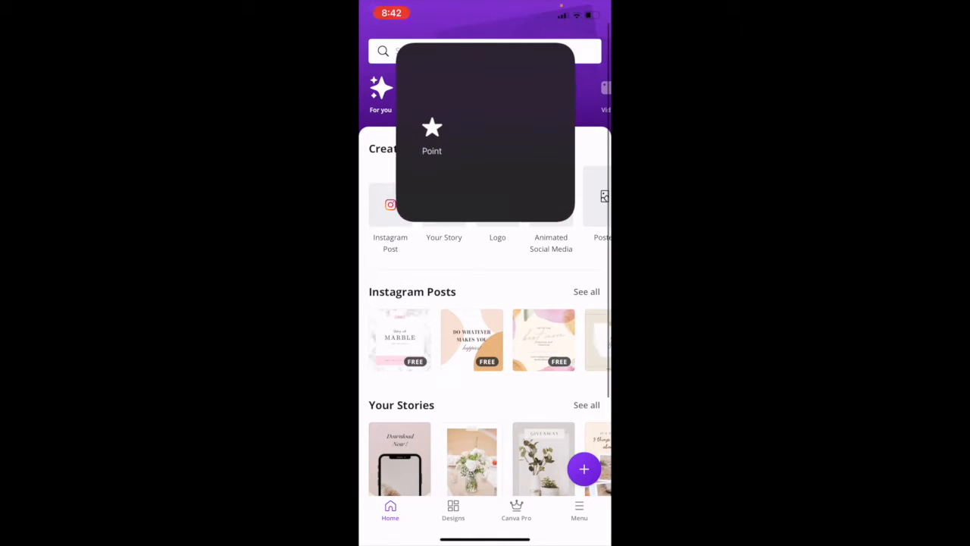
left_click(437, 91)
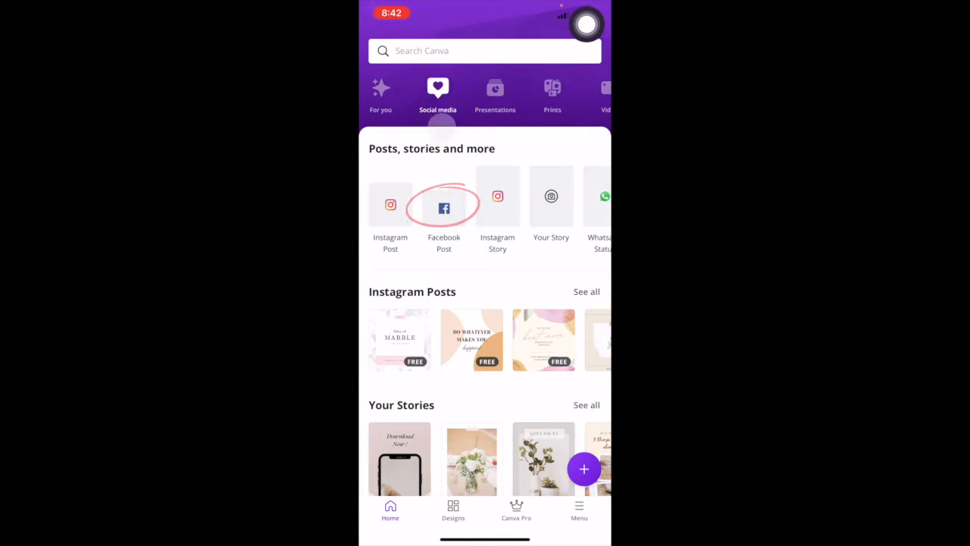
left_click(443, 207)
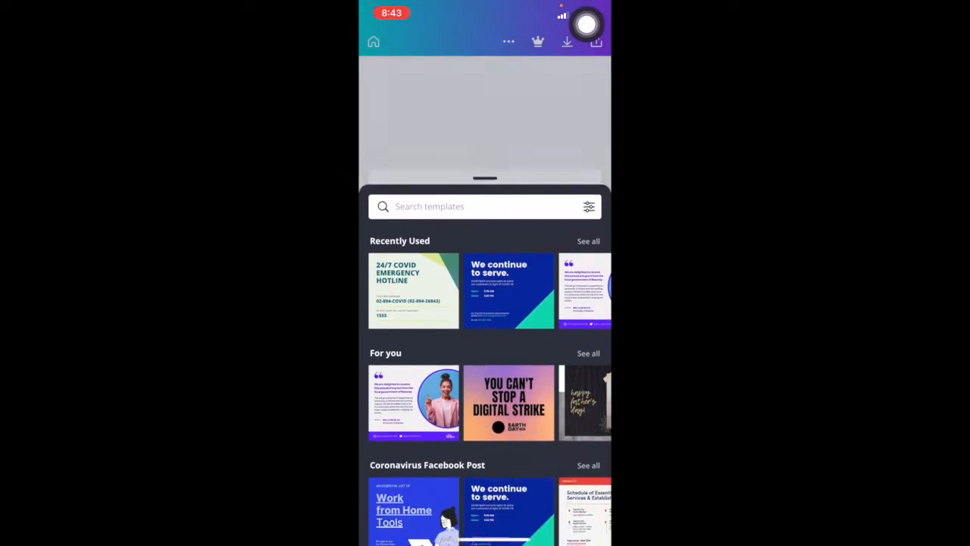
From Elements > Grids, add the layout with two stacked cells beside one tall cell
left_click(440, 509)
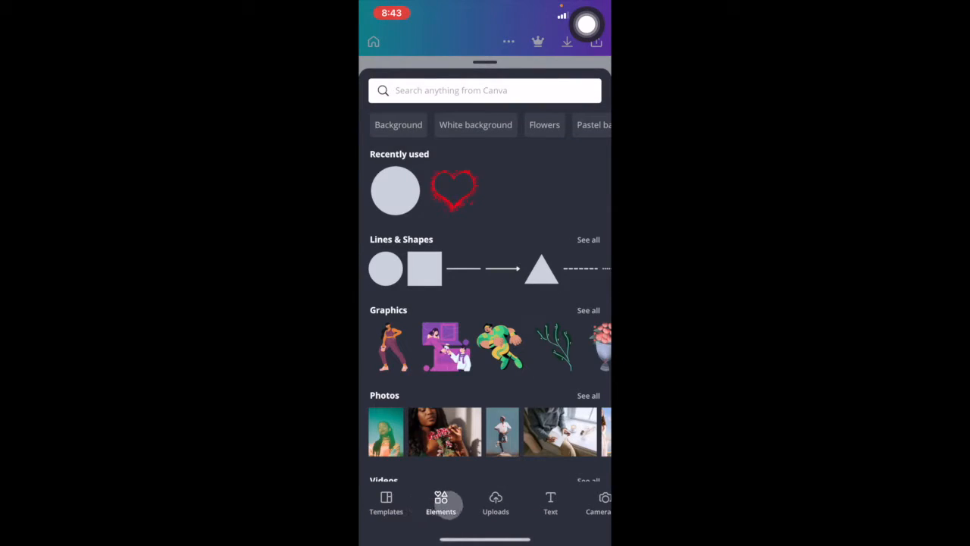
left_click(440, 506)
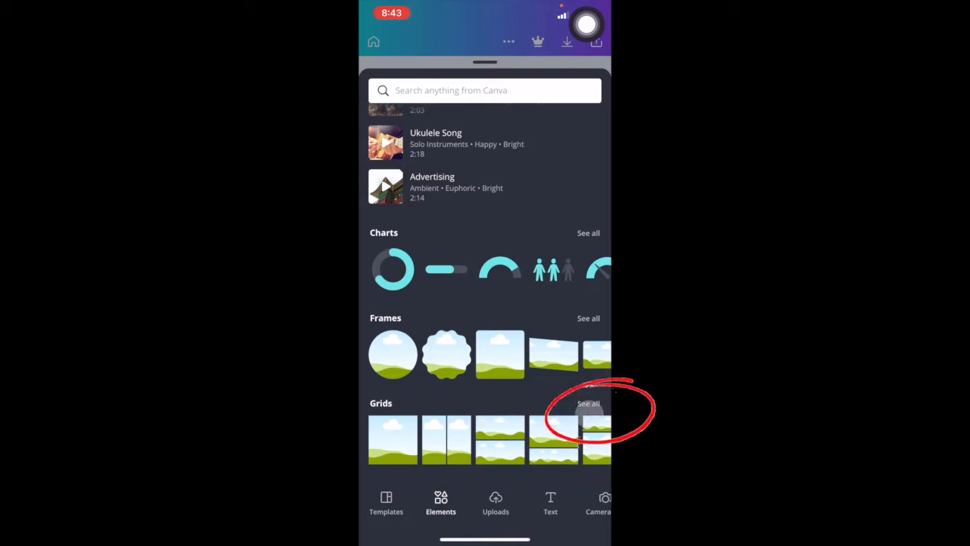
left_click(588, 404)
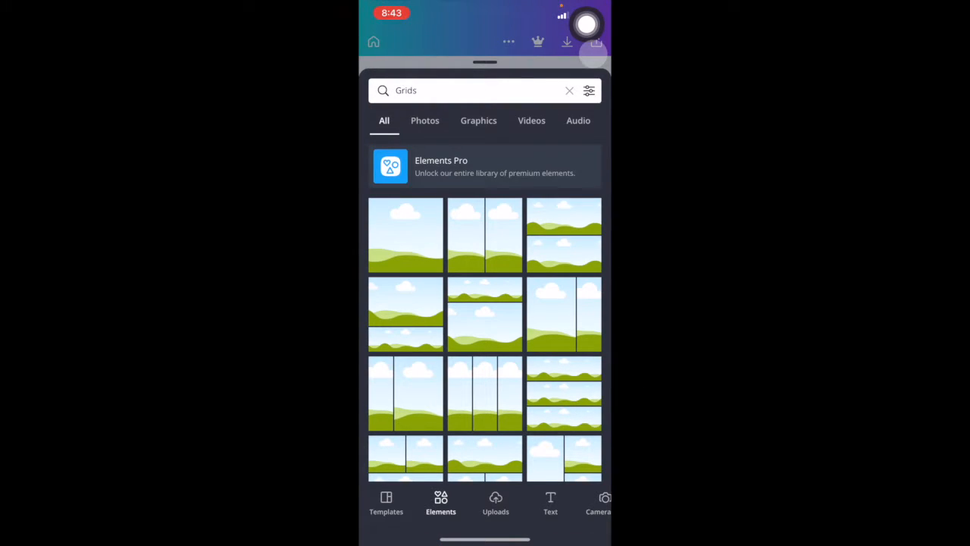
scroll("down", 3)
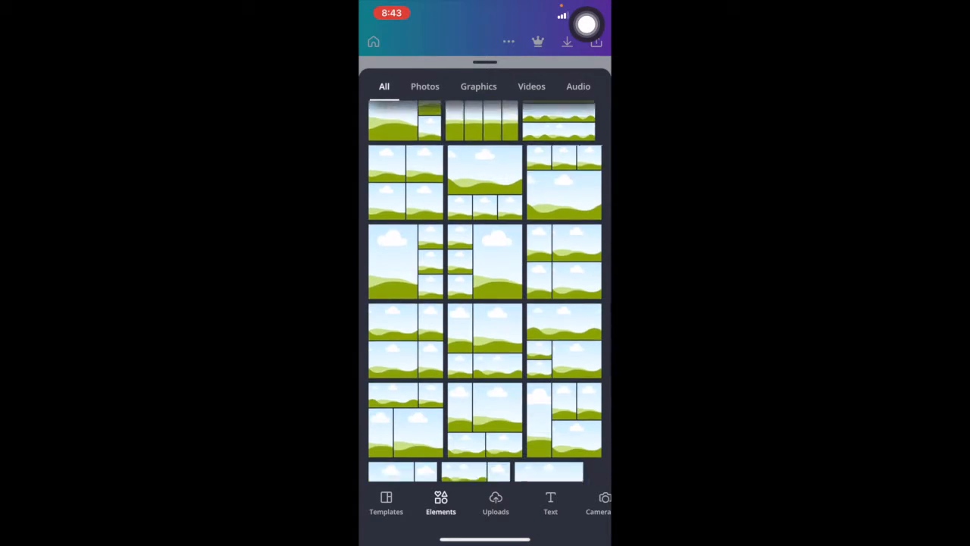
scroll("down", 3)
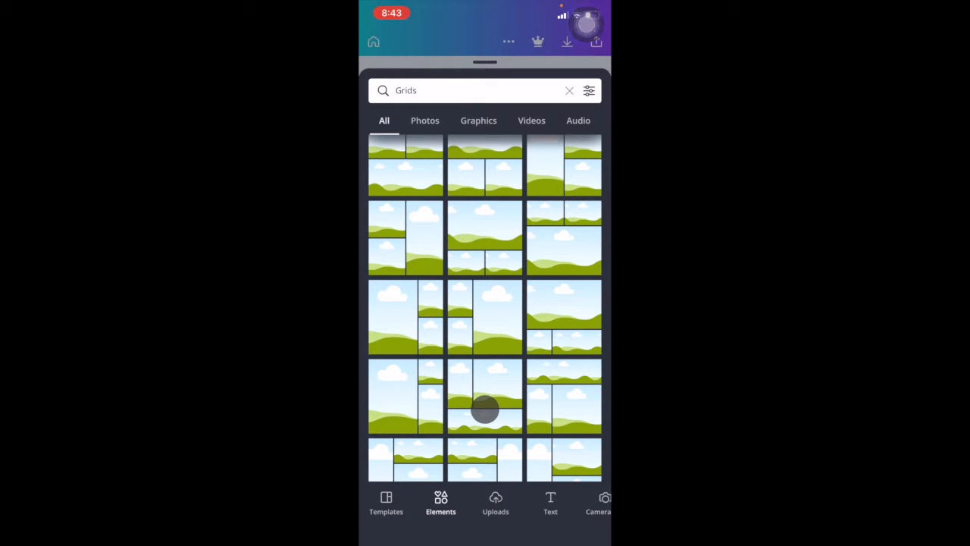
left_click(485, 413)
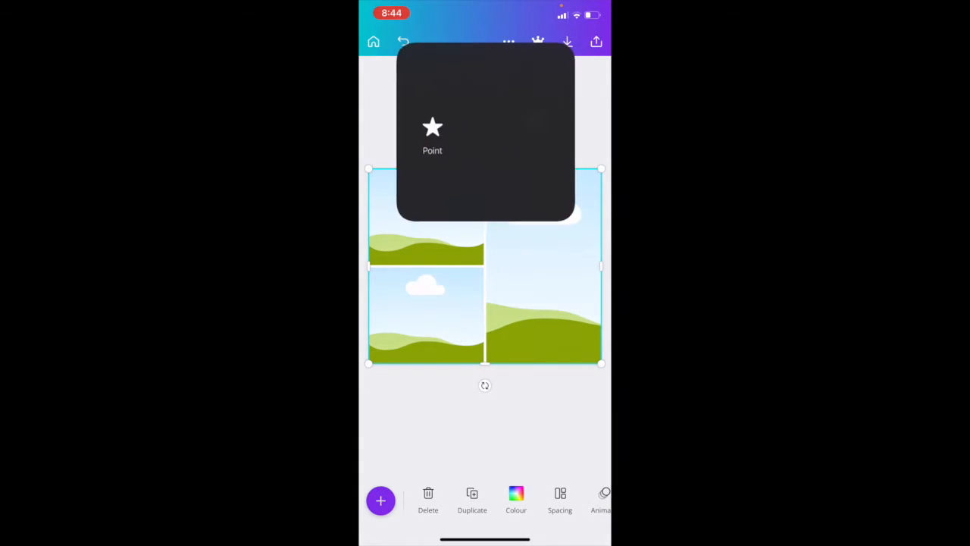
Replace the top-left grid cell's image with the uploaded Suara Kita logo
left_click(432, 127)
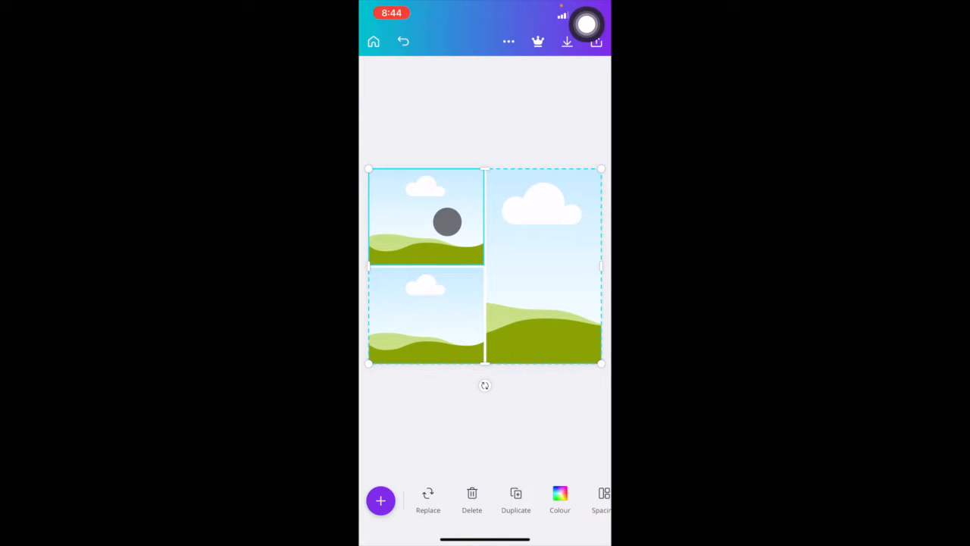
left_click(427, 497)
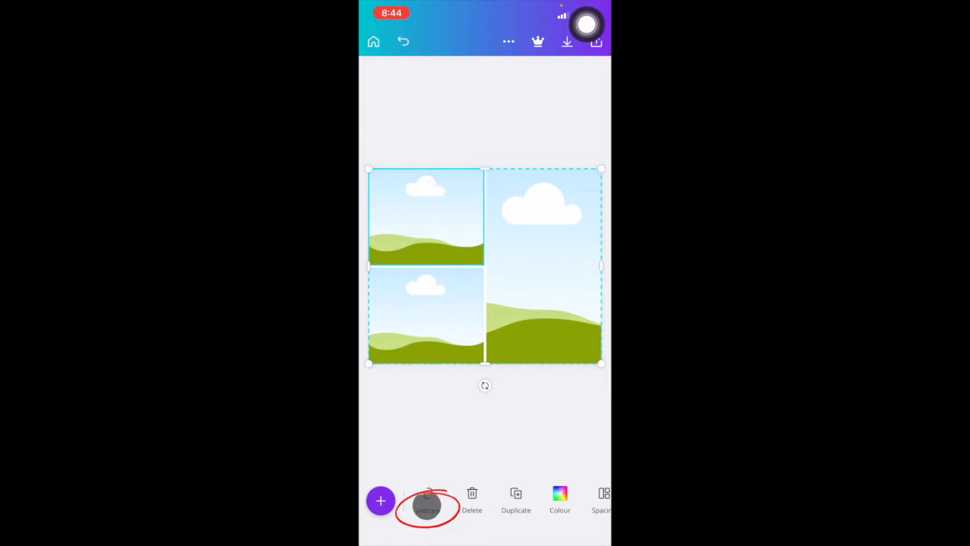
left_click(429, 502)
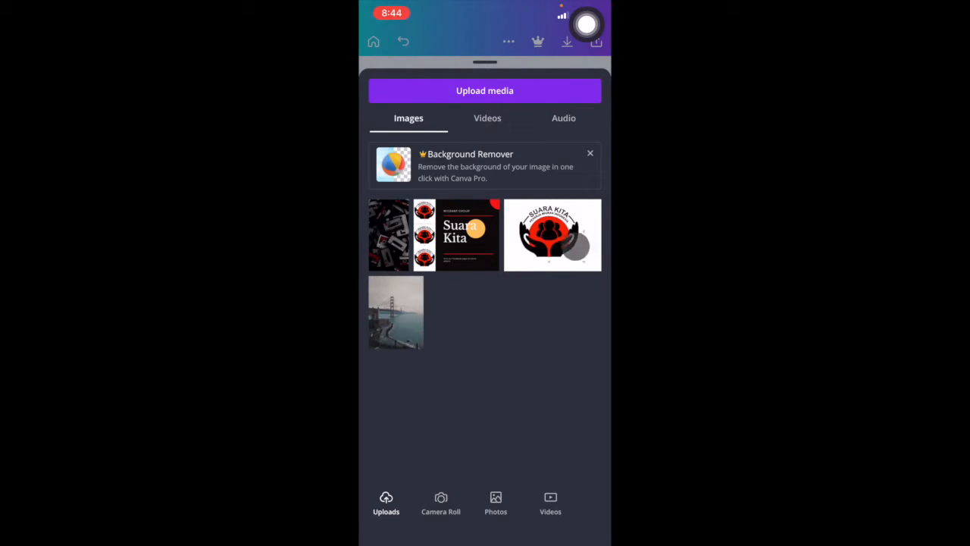
left_click(551, 235)
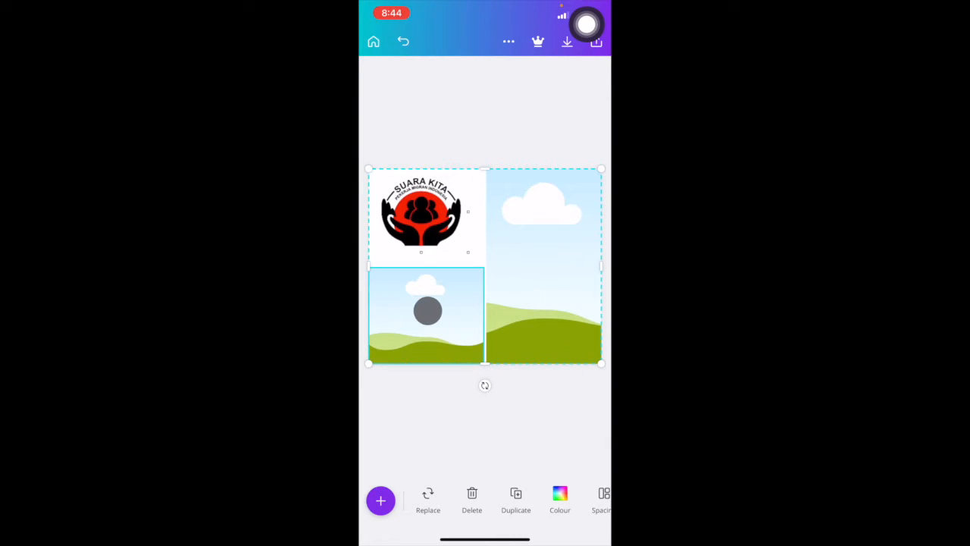
left_click(427, 495)
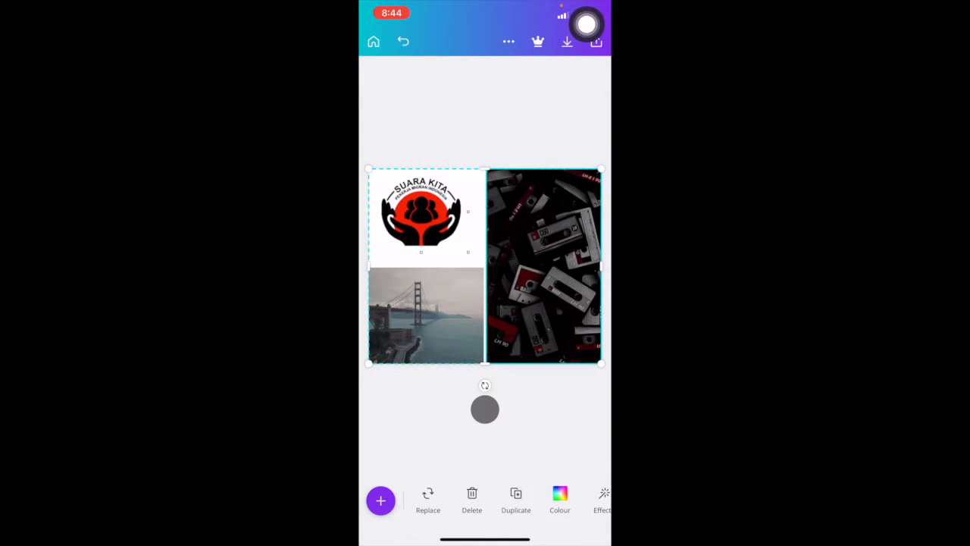
Resize the grid to roughly the left two-thirds of the post, leaving blank space beside it
left_click_drag(485, 409, 383, 384)
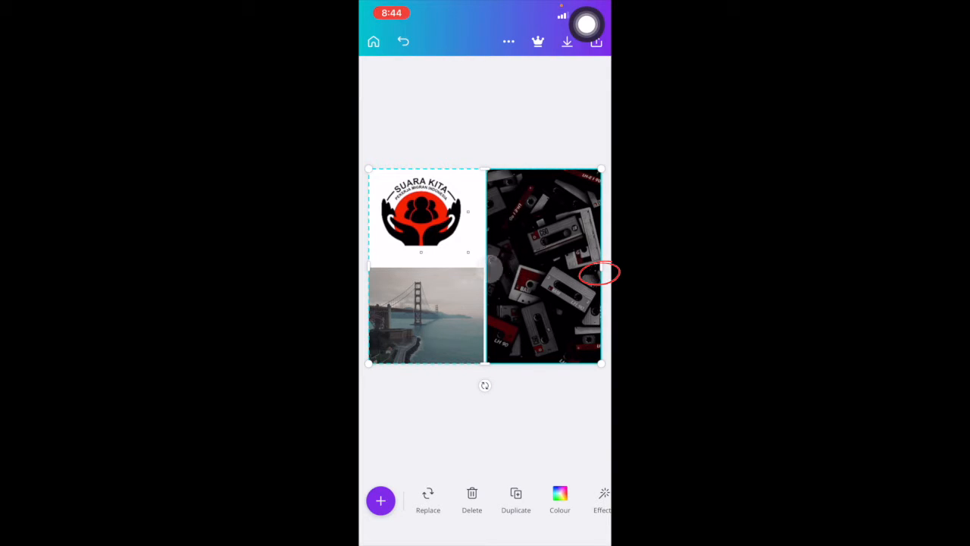
left_click_drag(598, 273, 598, 363)
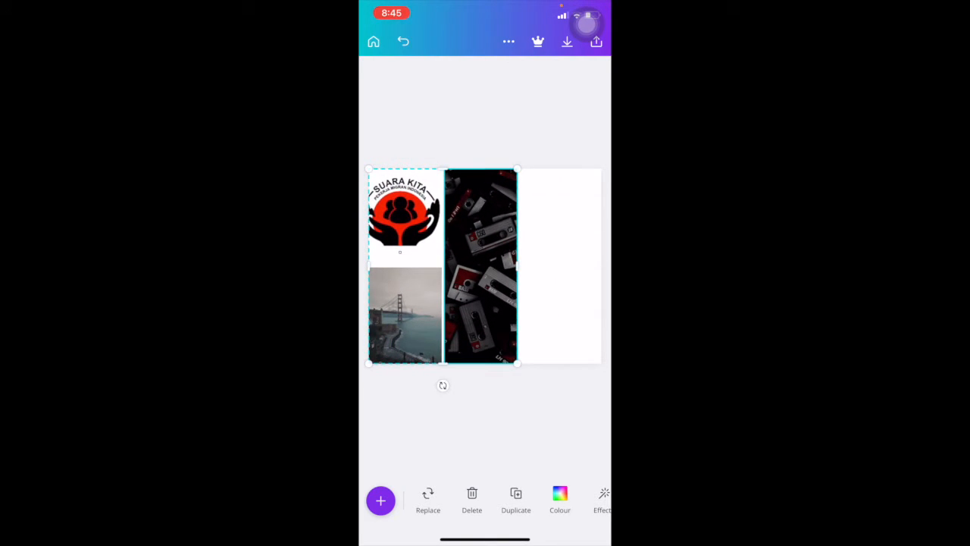
left_click(404, 216)
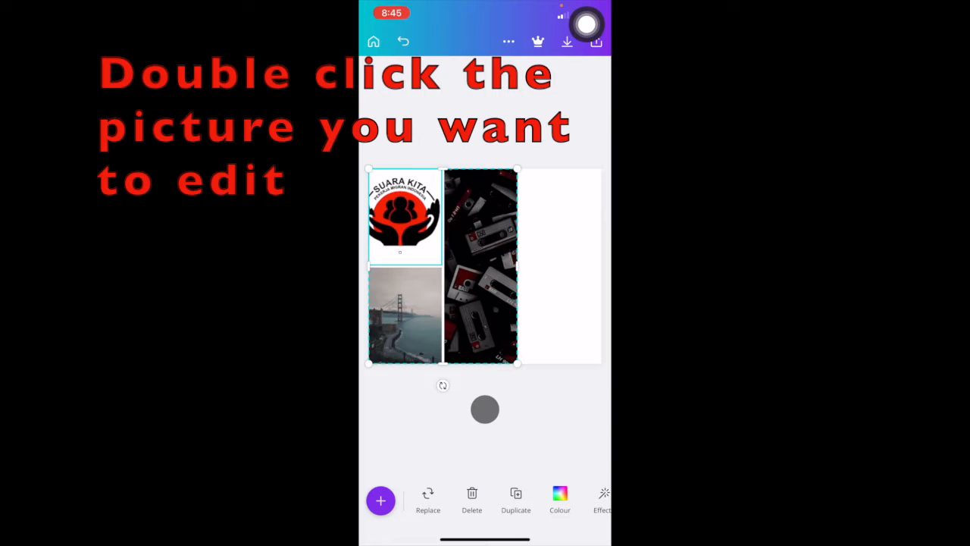
Reframe the photos in their cells to show the bridge tower and a cassette close-up
double_click(408, 216)
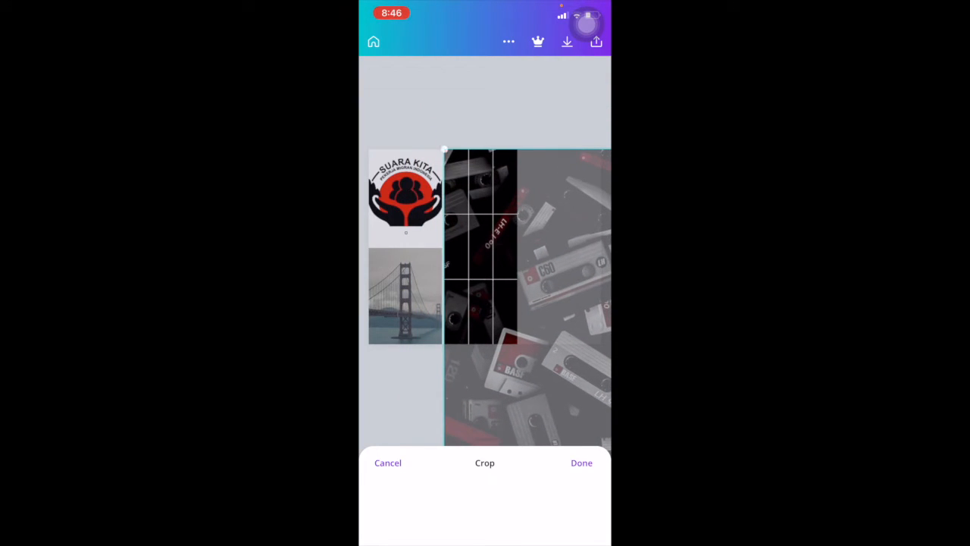
left_click(582, 463)
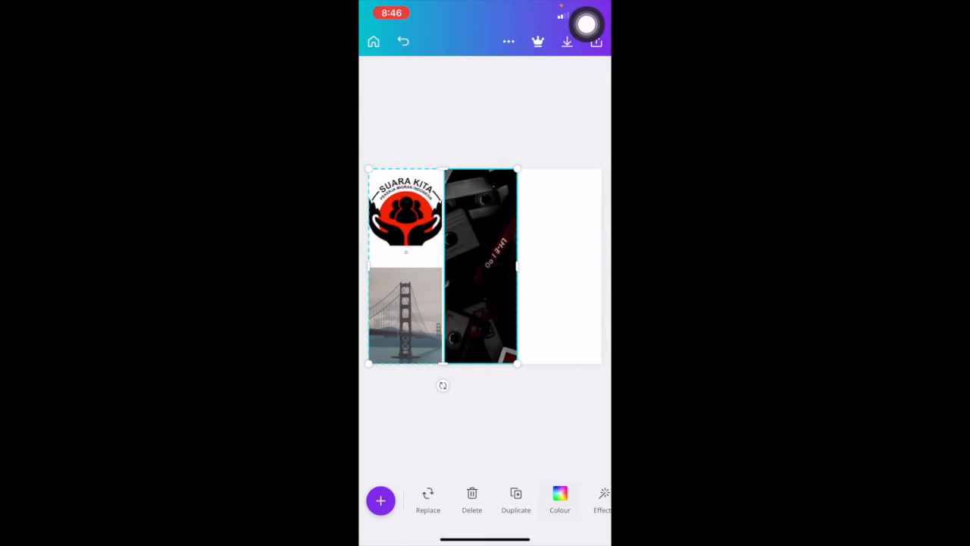
left_click(494, 497)
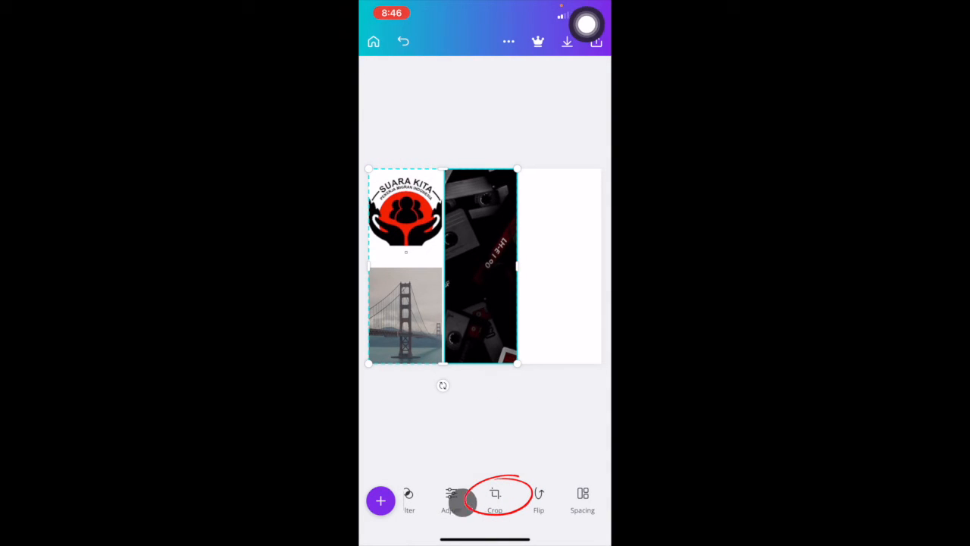
left_click(499, 502)
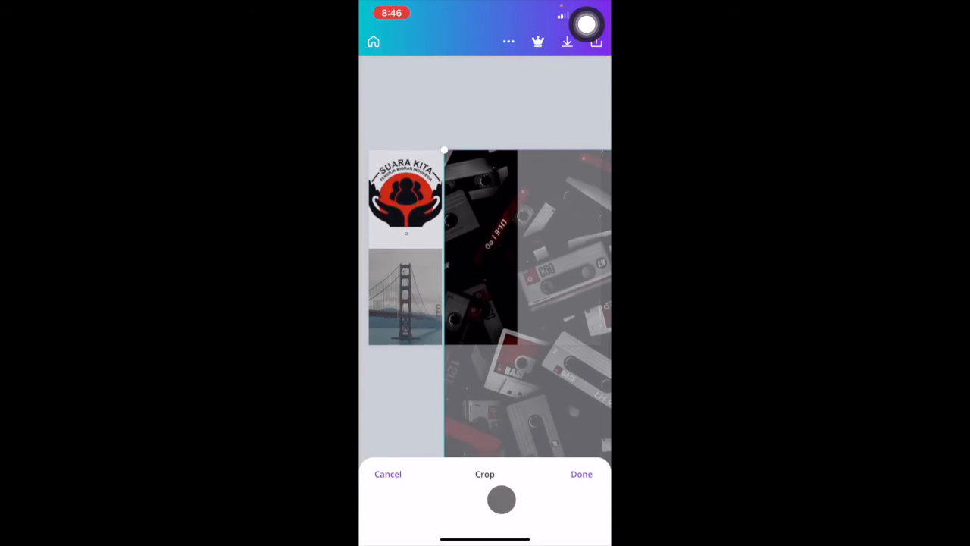
left_click(580, 474)
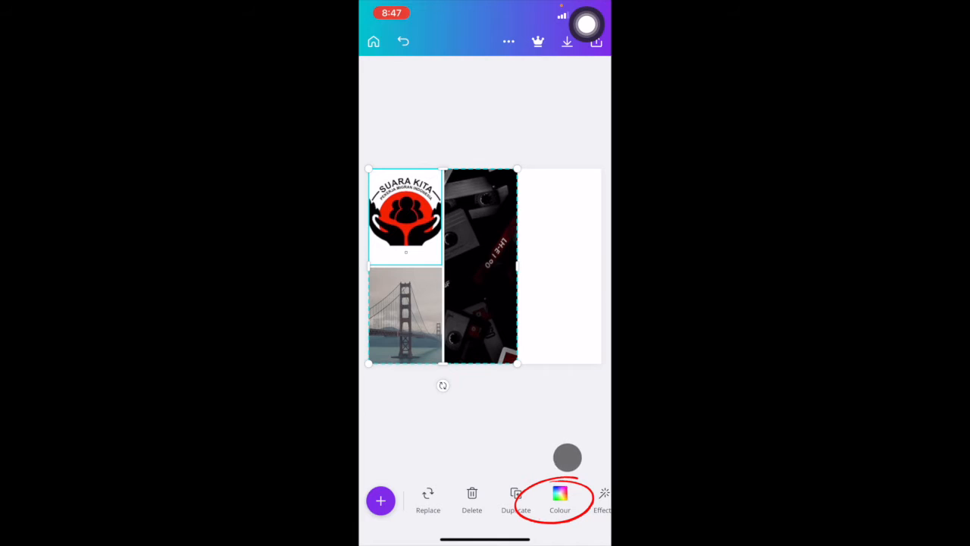
Fill the bottom-left cell with the logo's dark red from Photo colours
left_click(559, 494)
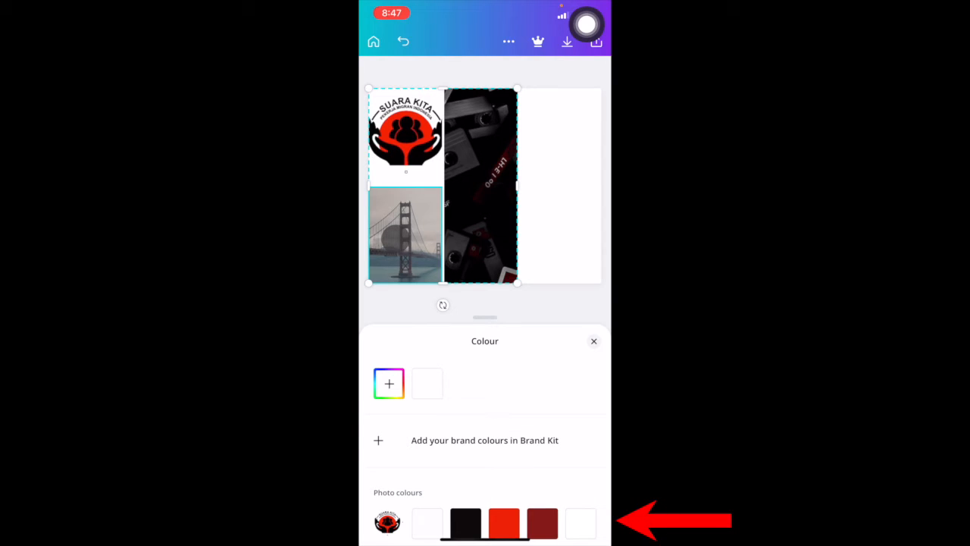
left_click(545, 522)
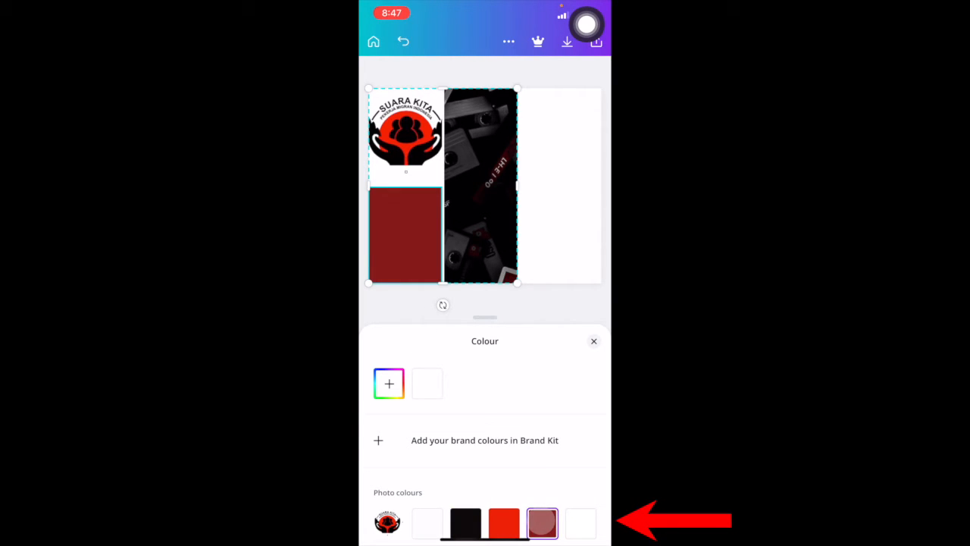
left_click(505, 525)
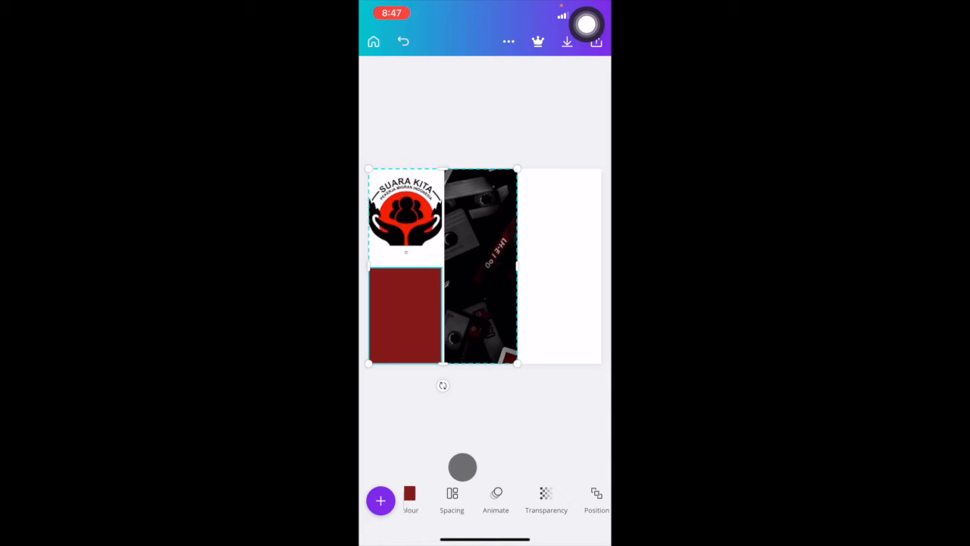
left_click(450, 497)
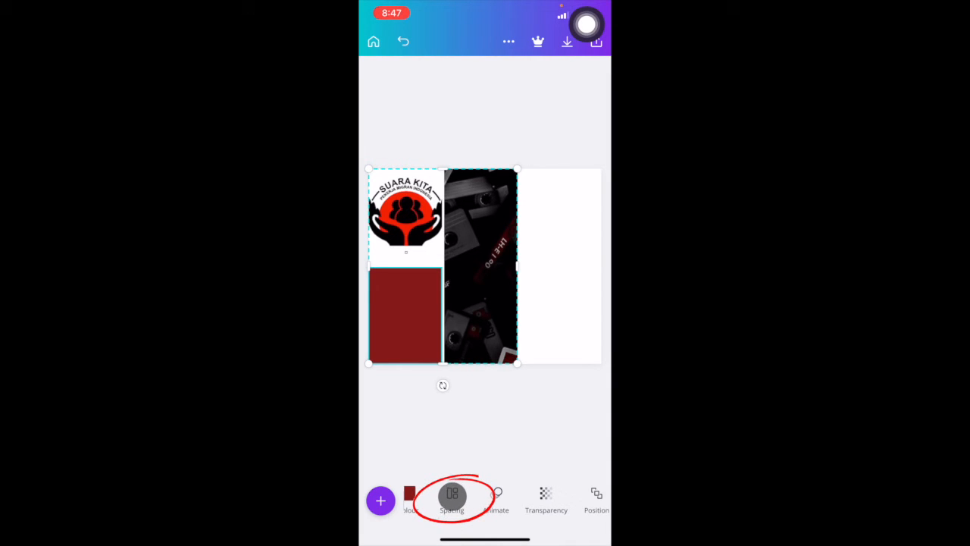
Widen the grid spacing with the slider, then drag it back to close the gaps
left_click(452, 498)
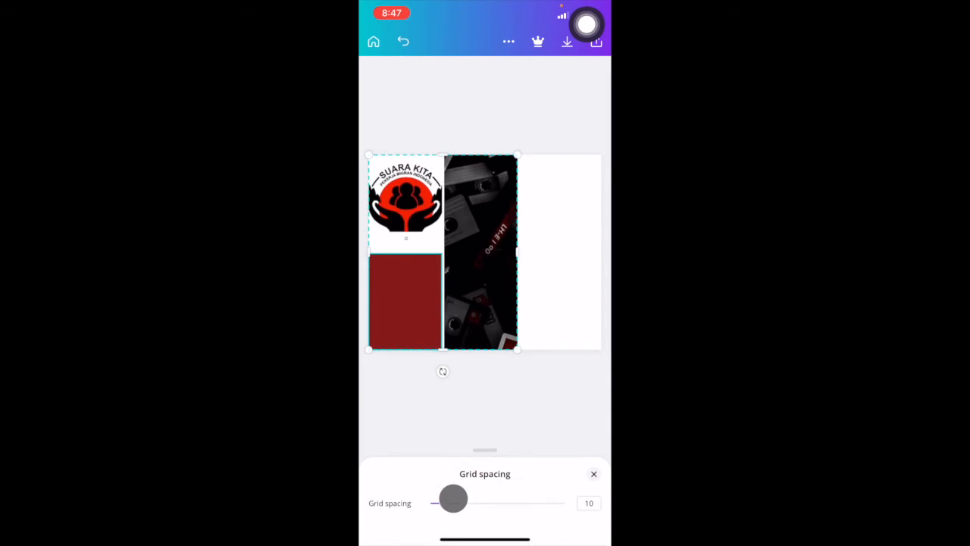
left_click_drag(452, 498, 492, 499)
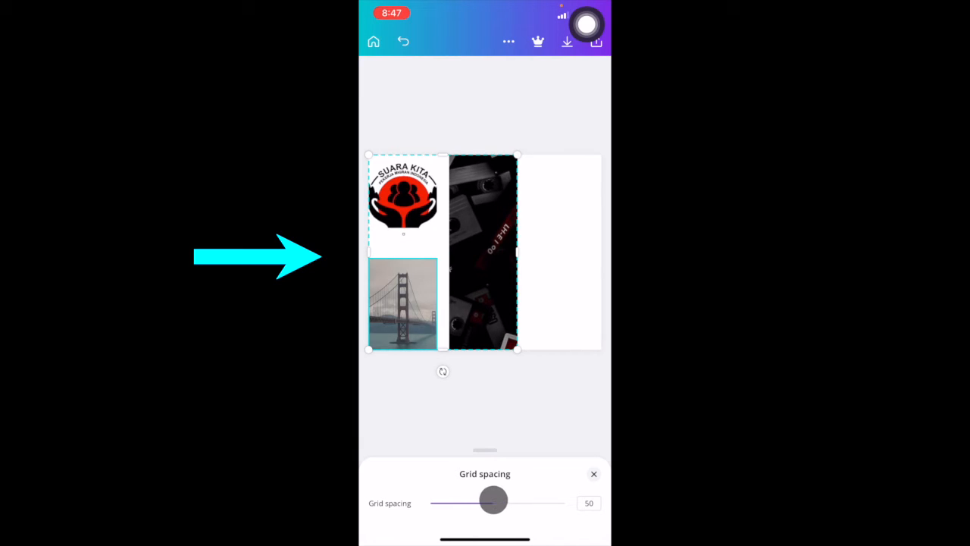
left_click_drag(493, 499, 557, 497)
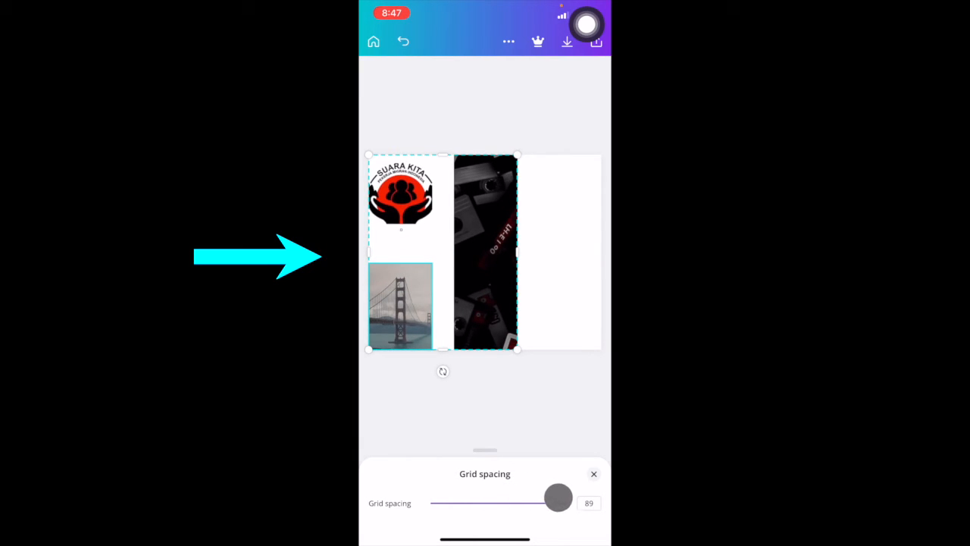
left_click_drag(558, 498, 500, 503)
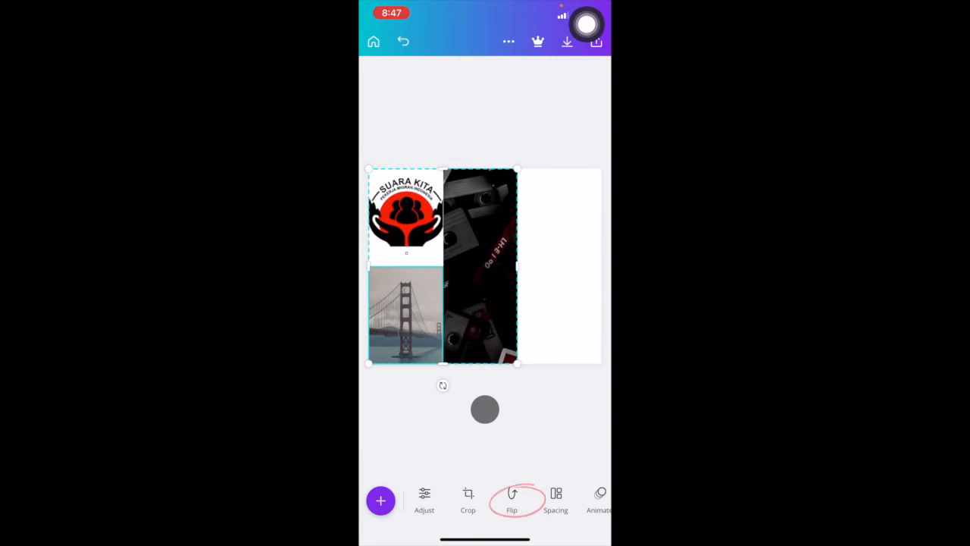
left_click(512, 495)
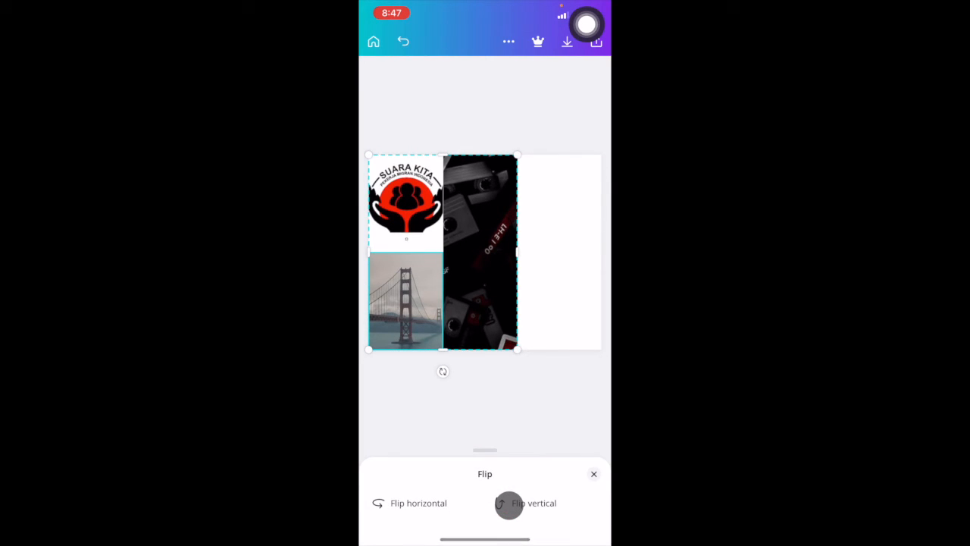
left_click(502, 503)
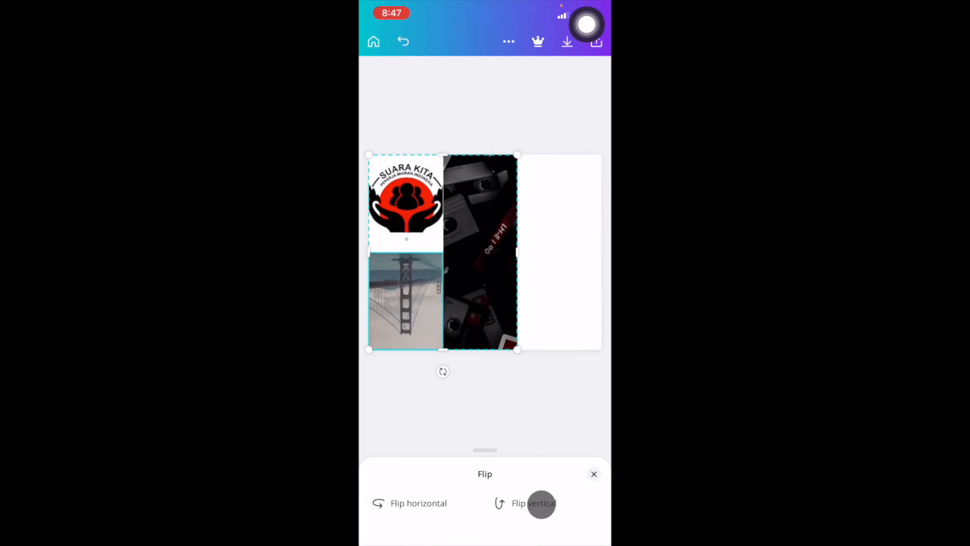
left_click(409, 503)
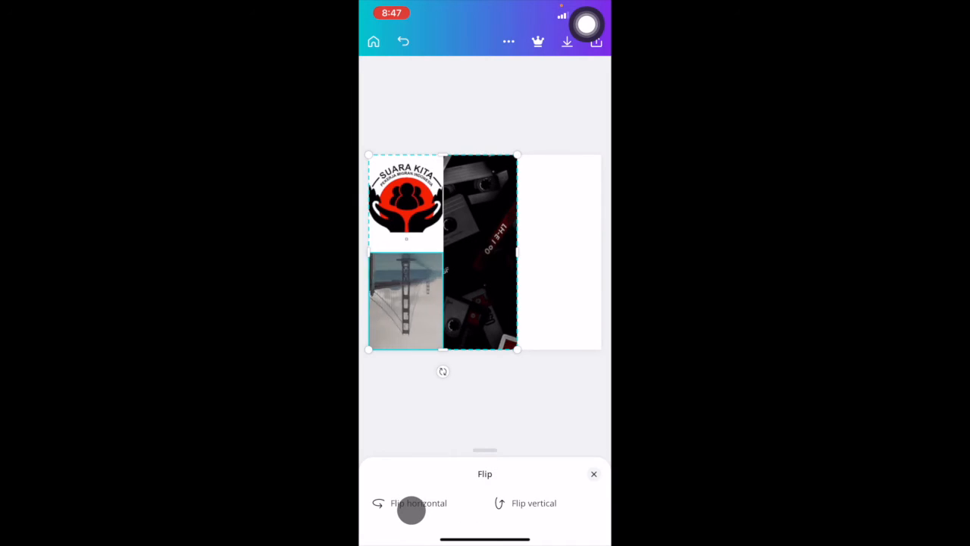
left_click(533, 502)
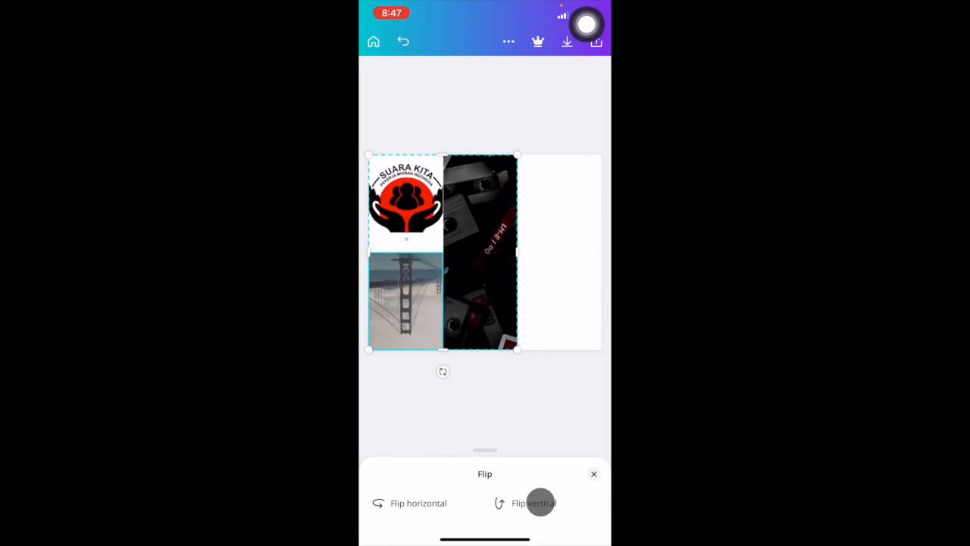
left_click(416, 502)
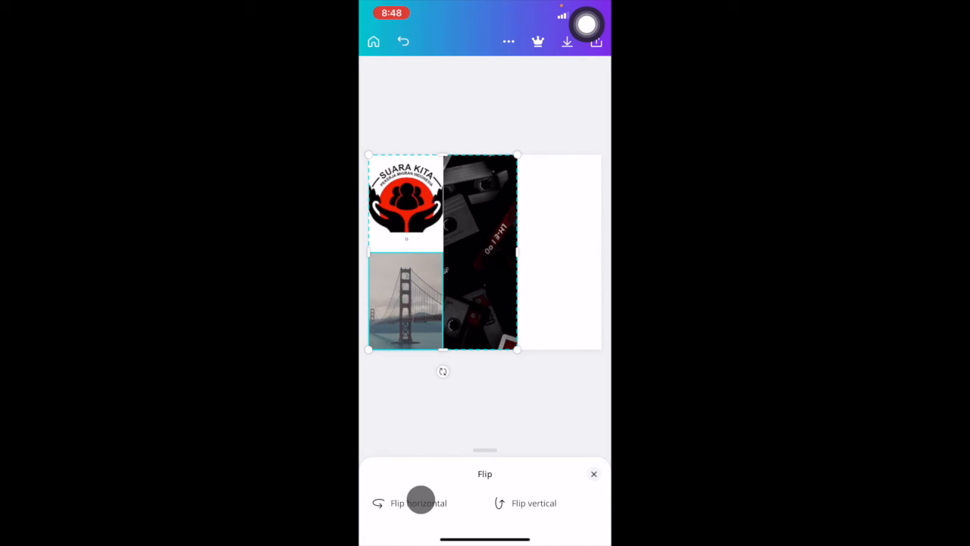
left_click(418, 503)
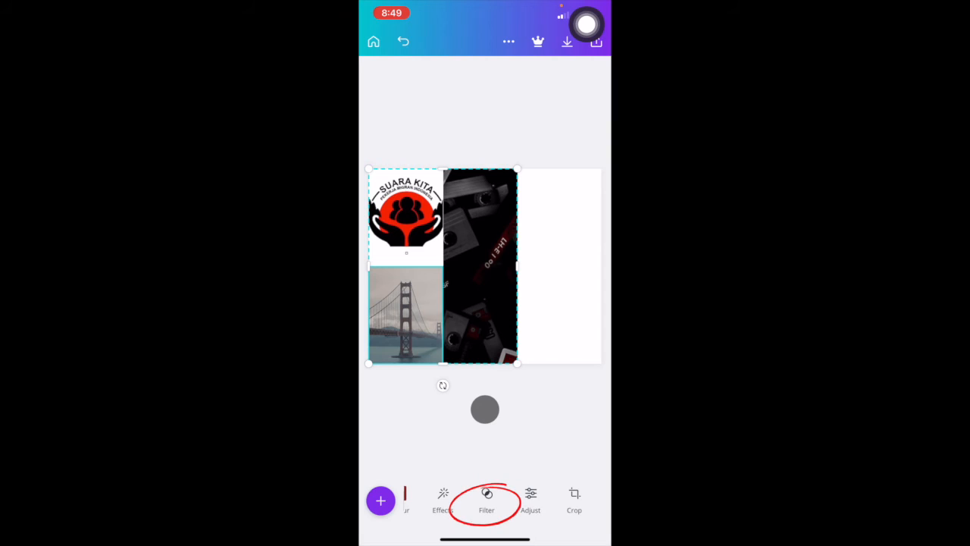
Apply the Dare filter to the bridge photo at intensity 34
left_click(484, 493)
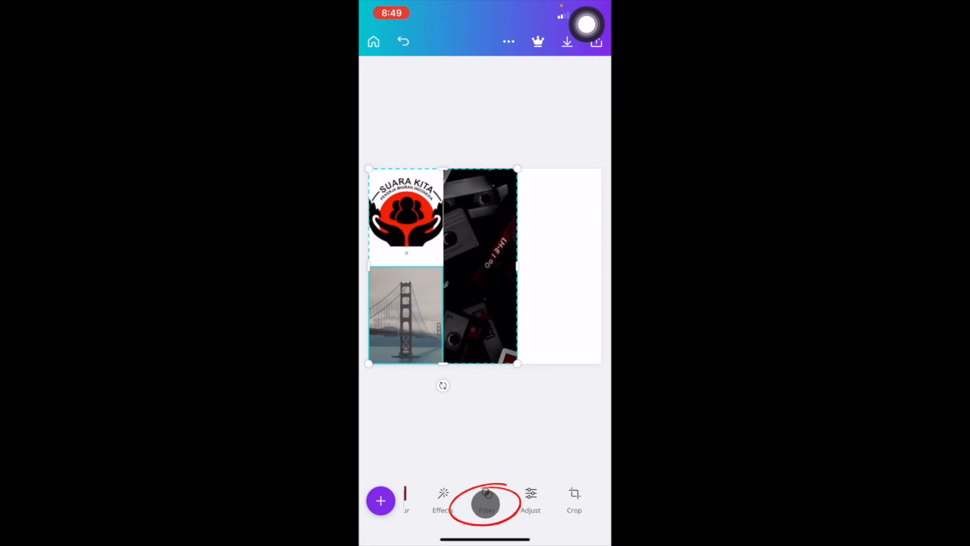
left_click(487, 512)
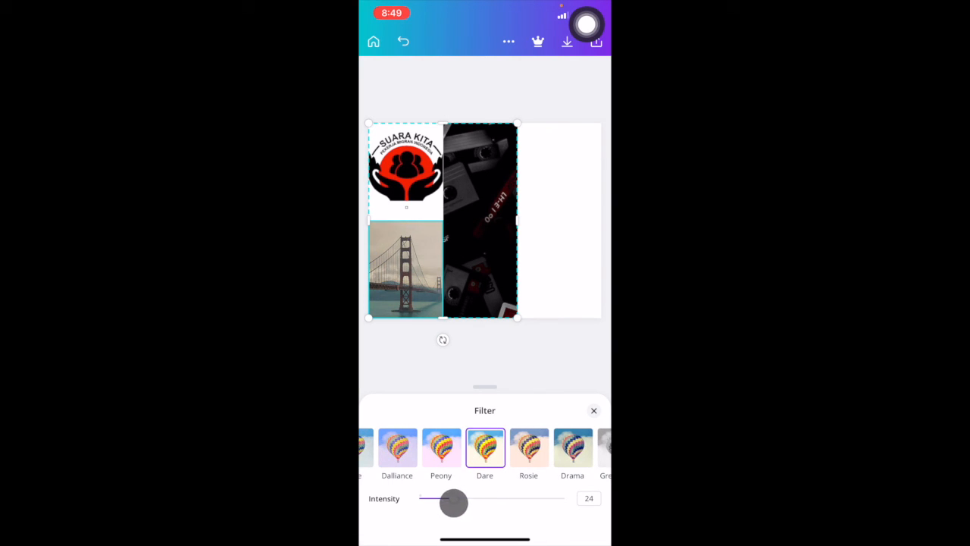
left_click_drag(453, 502, 542, 493)
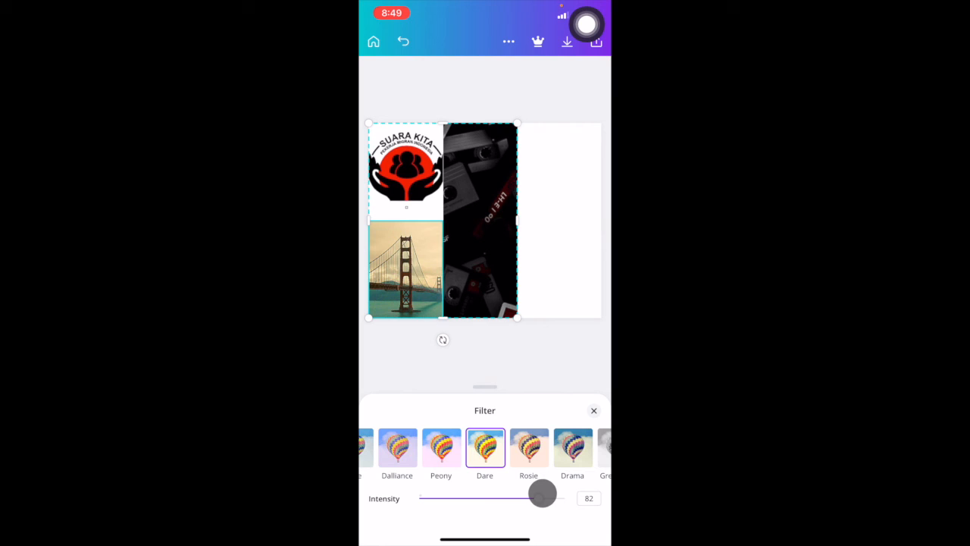
left_click_drag(542, 498, 430, 509)
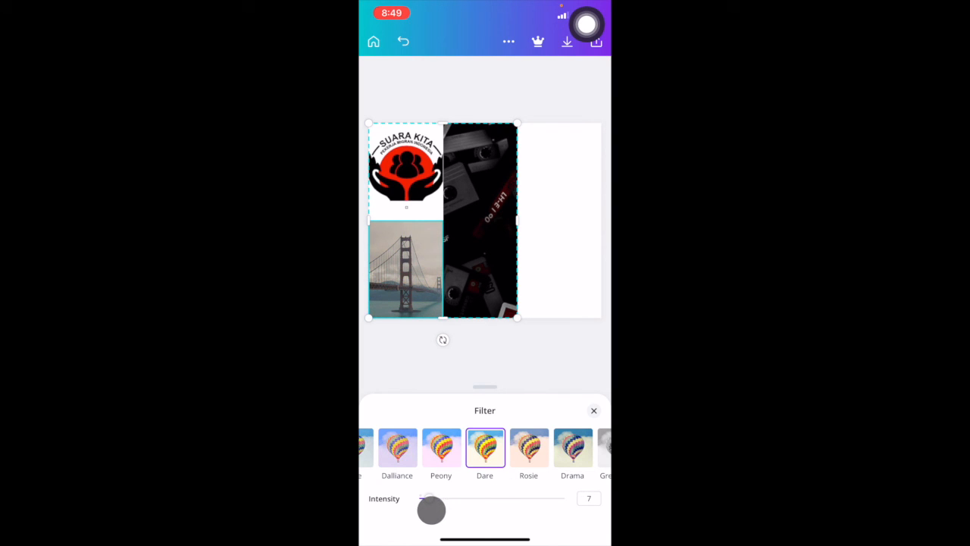
left_click_drag(430, 509, 469, 498)
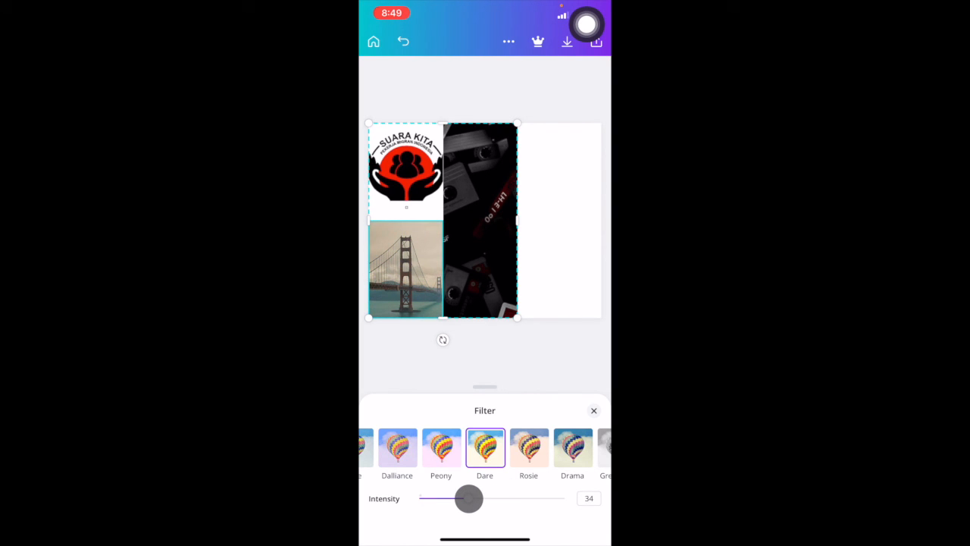
left_click(593, 410)
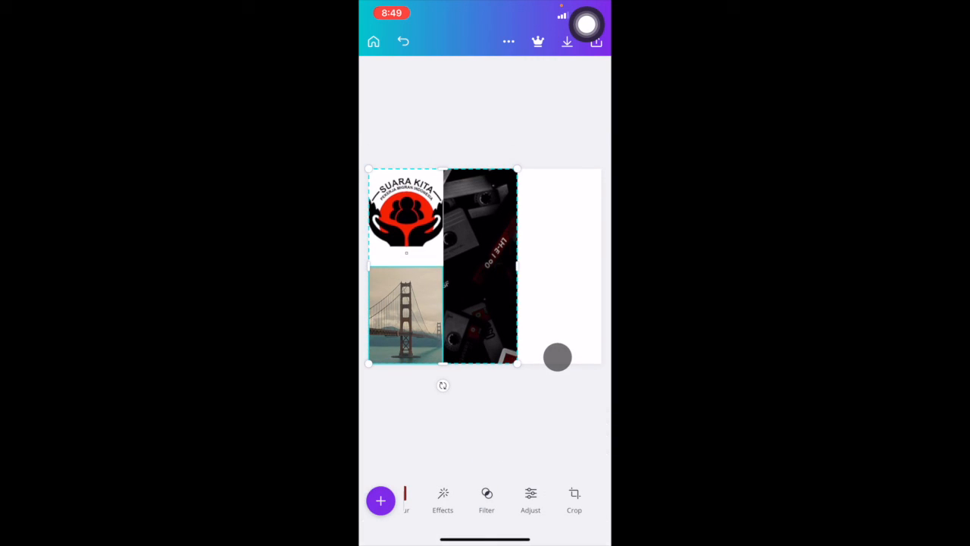